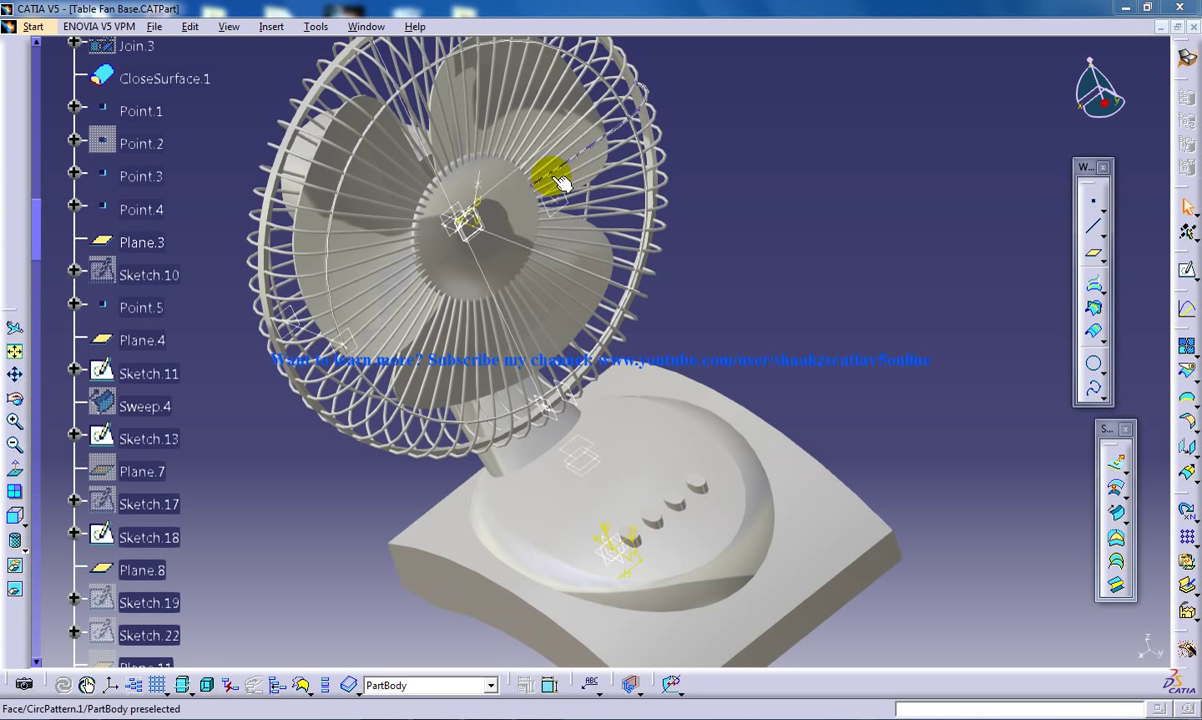
pyautogui.moveTo(560, 180); pyautogui.dragTo(483, 270)
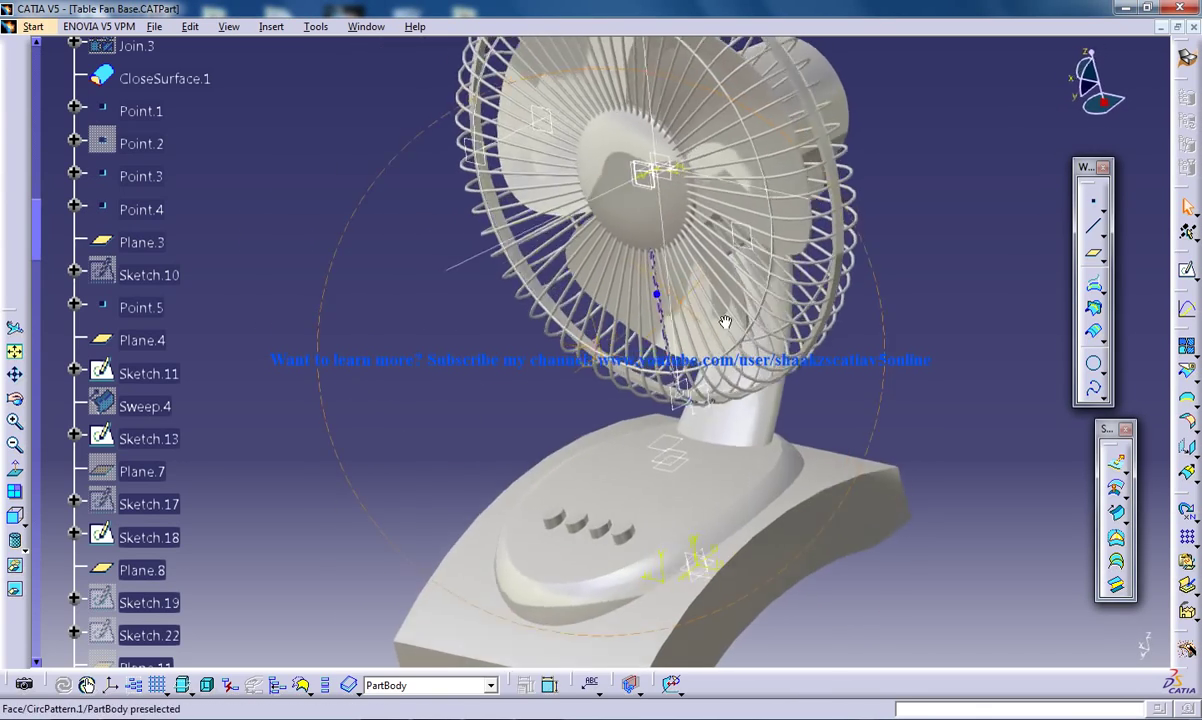
pyautogui.moveTo(725, 320); pyautogui.dragTo(788, 415)
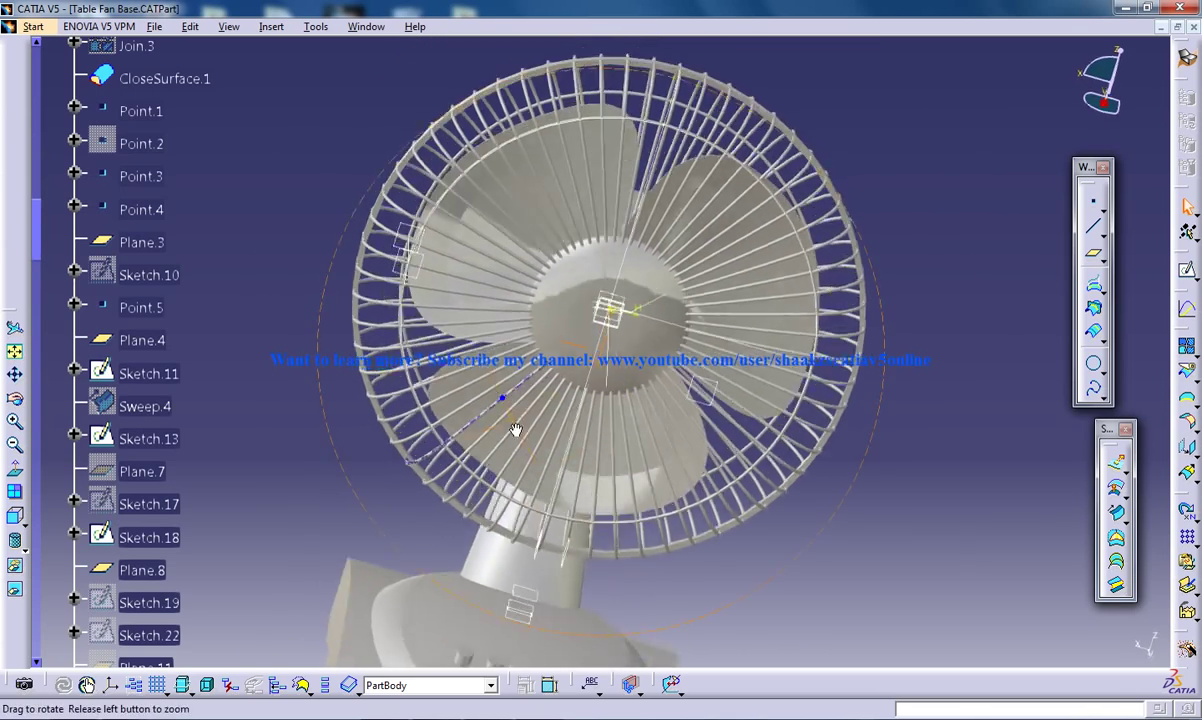
pyautogui.moveTo(515, 430); pyautogui.dragTo(485, 415)
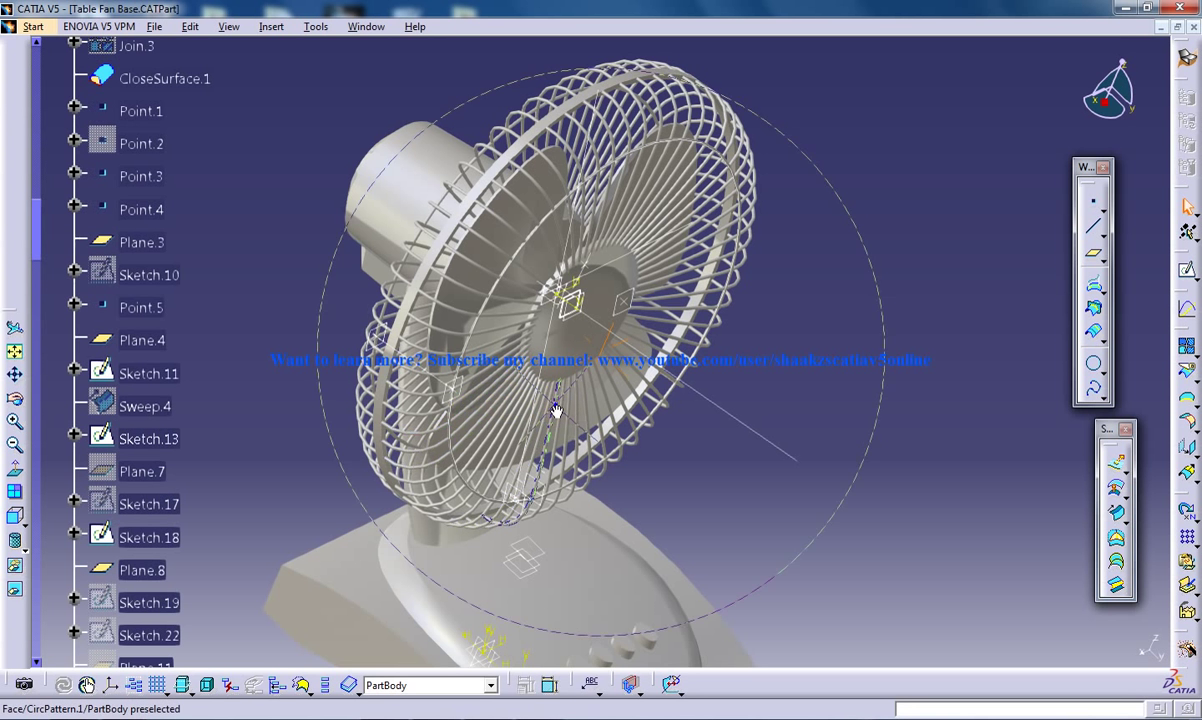
pyautogui.moveTo(555, 410); pyautogui.dragTo(440, 362)
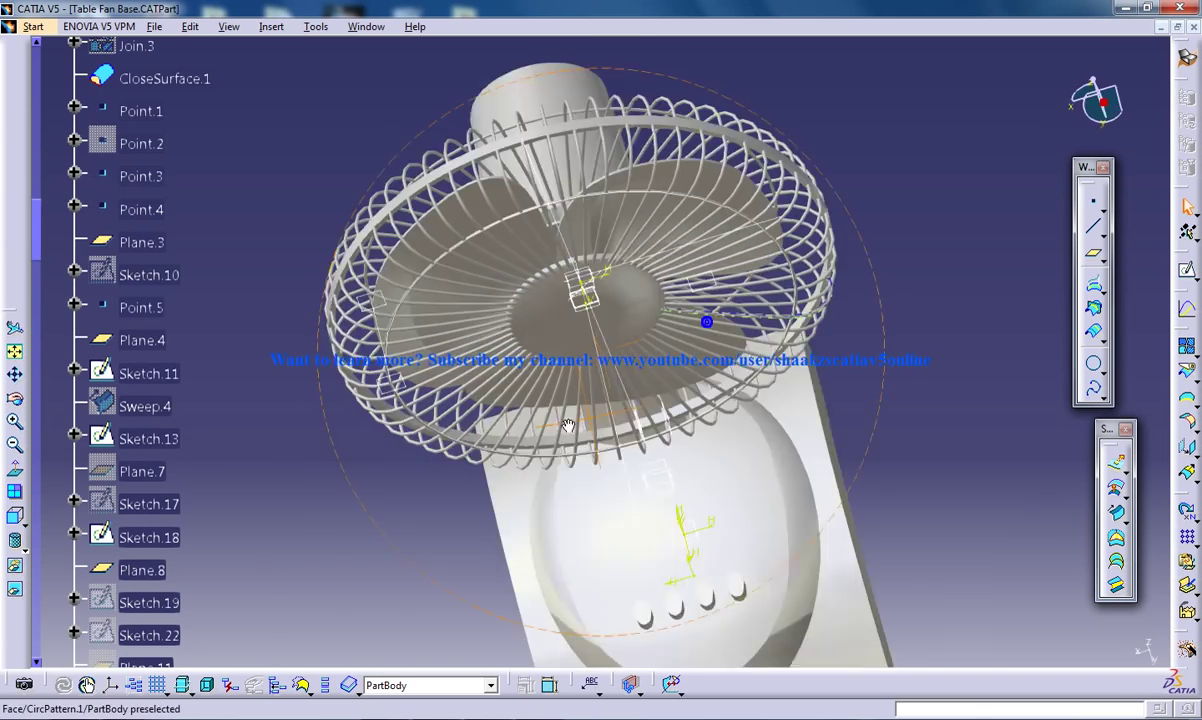
pyautogui.moveTo(567, 423); pyautogui.dragTo(770, 400)
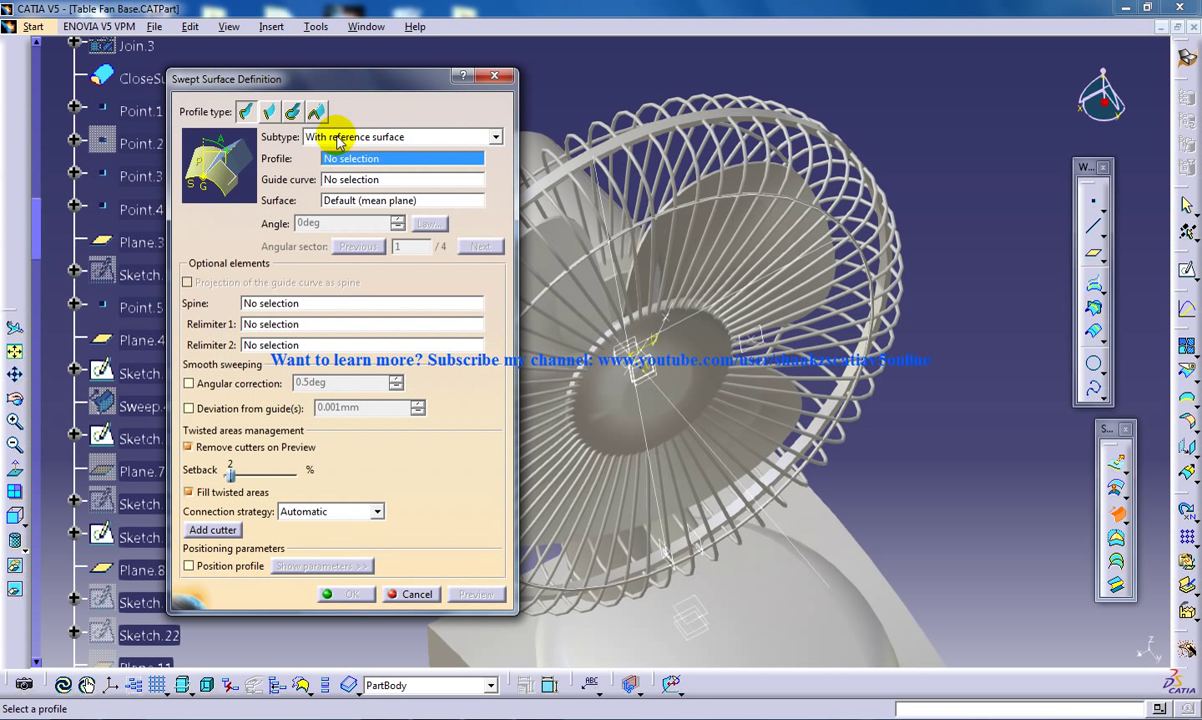
pyautogui.moveTo(356, 181)
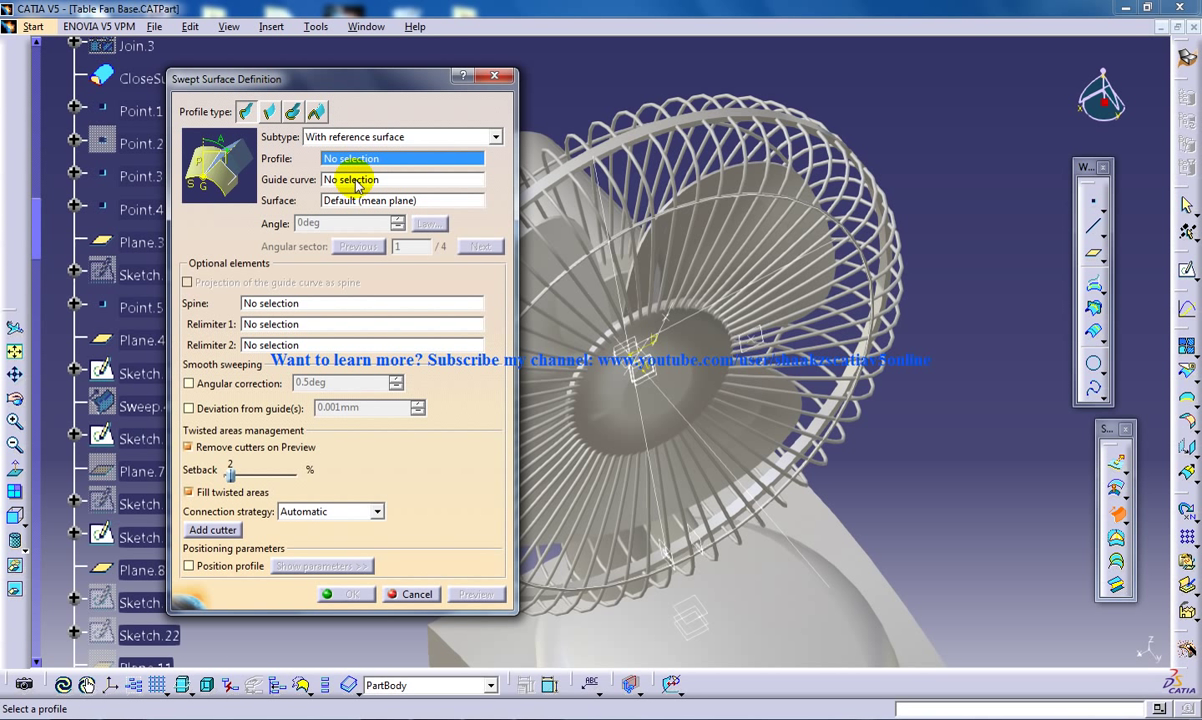
pyautogui.moveTo(658, 420)
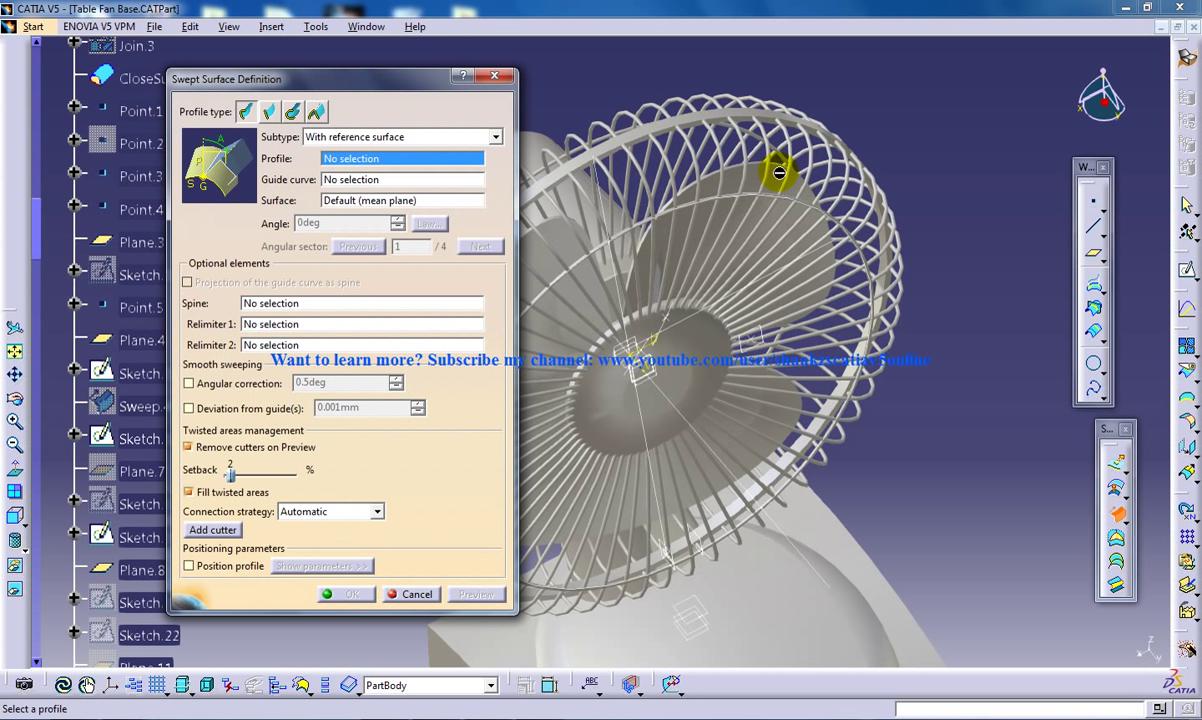
pyautogui.moveTo(365, 217)
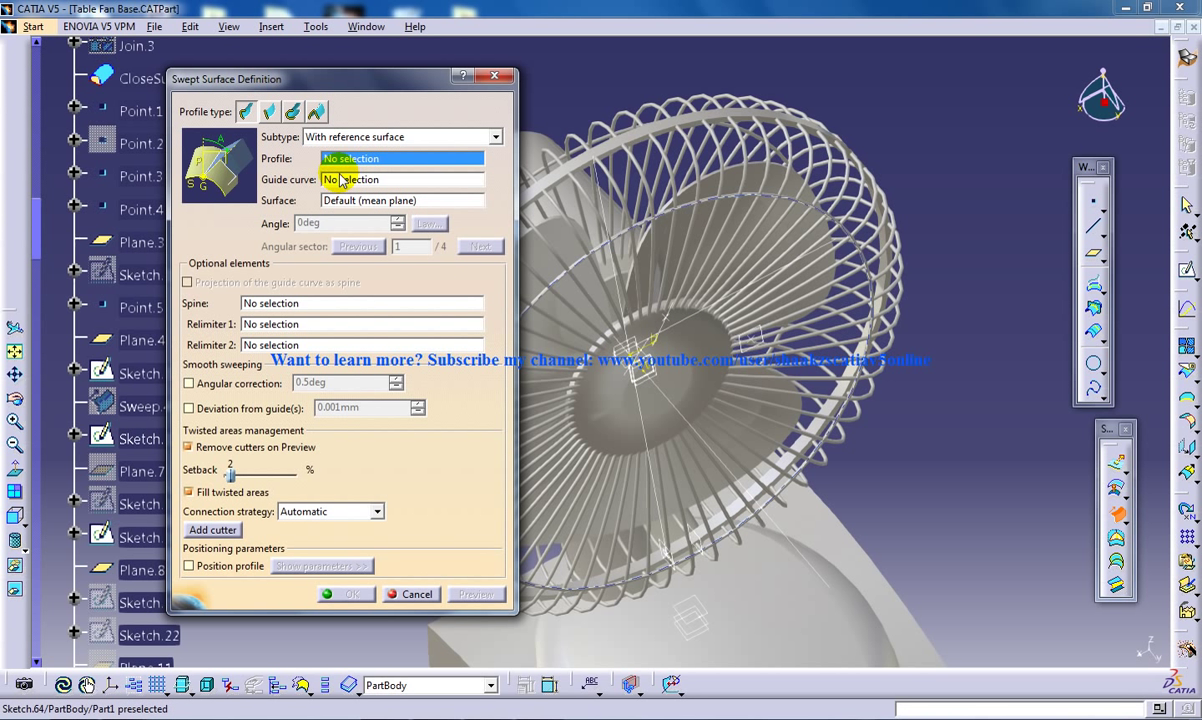
pyautogui.moveTo(388, 583)
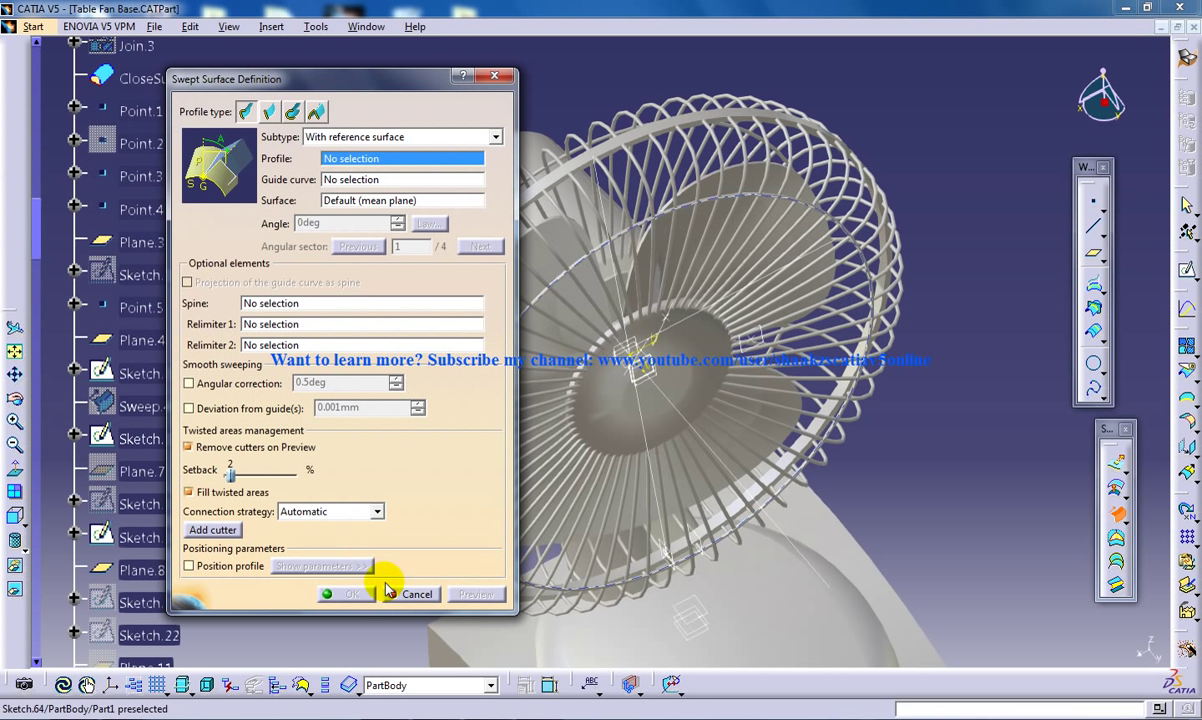
pyautogui.moveTo(395, 467)
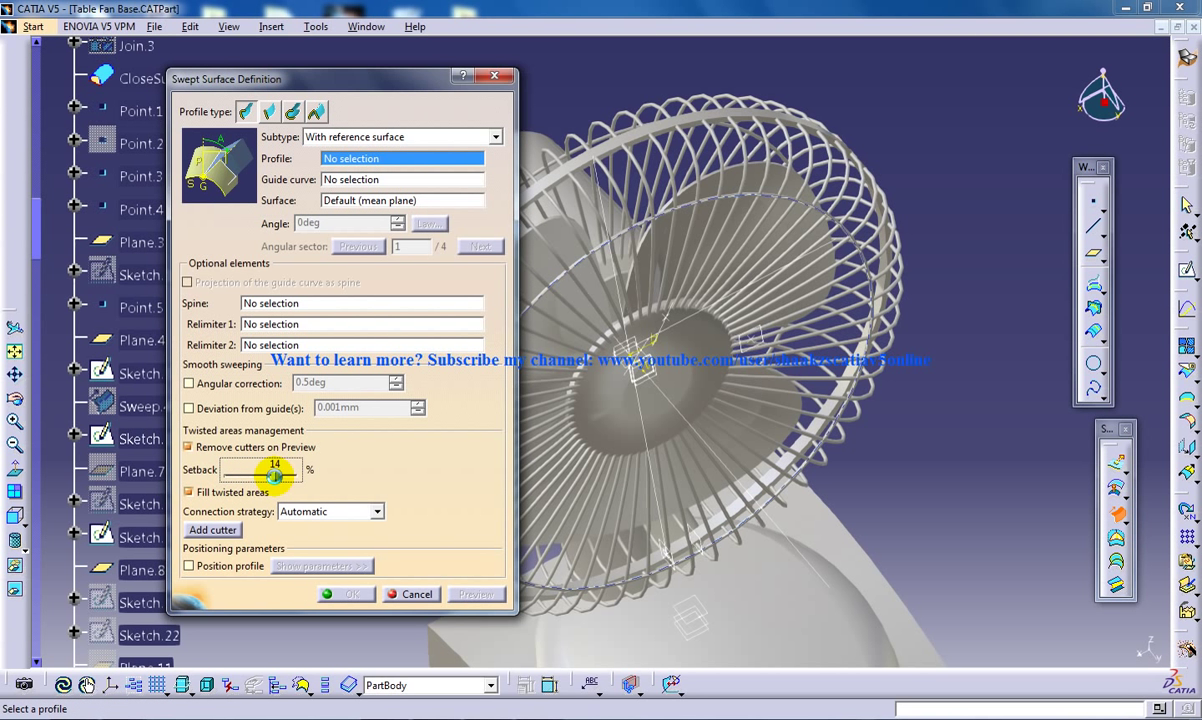
pyautogui.moveTo(280, 485)
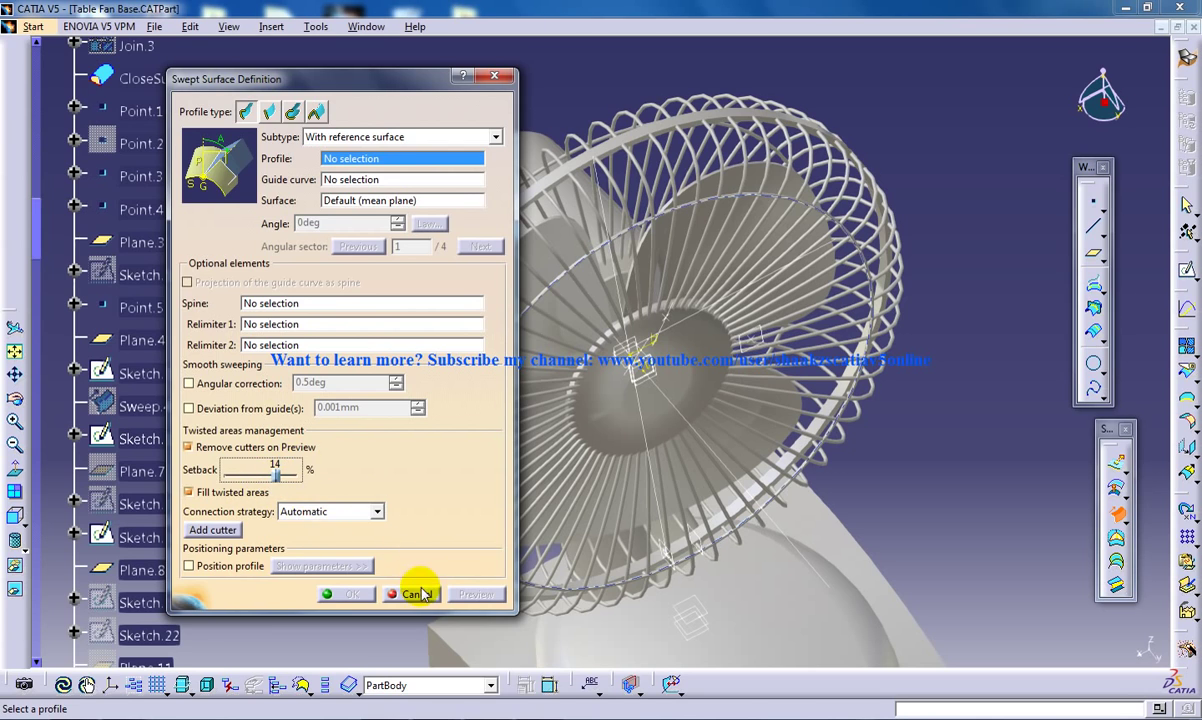
pyautogui.click(414, 594)
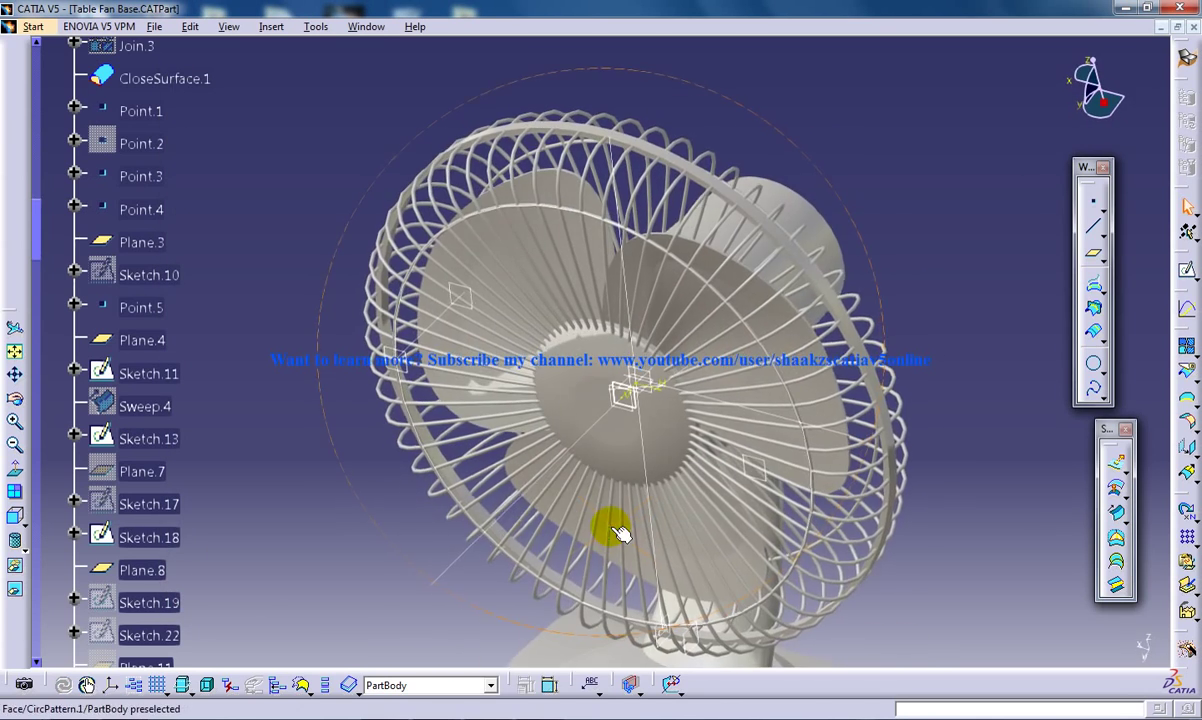
pyautogui.moveTo(620, 530); pyautogui.dragTo(775, 383)
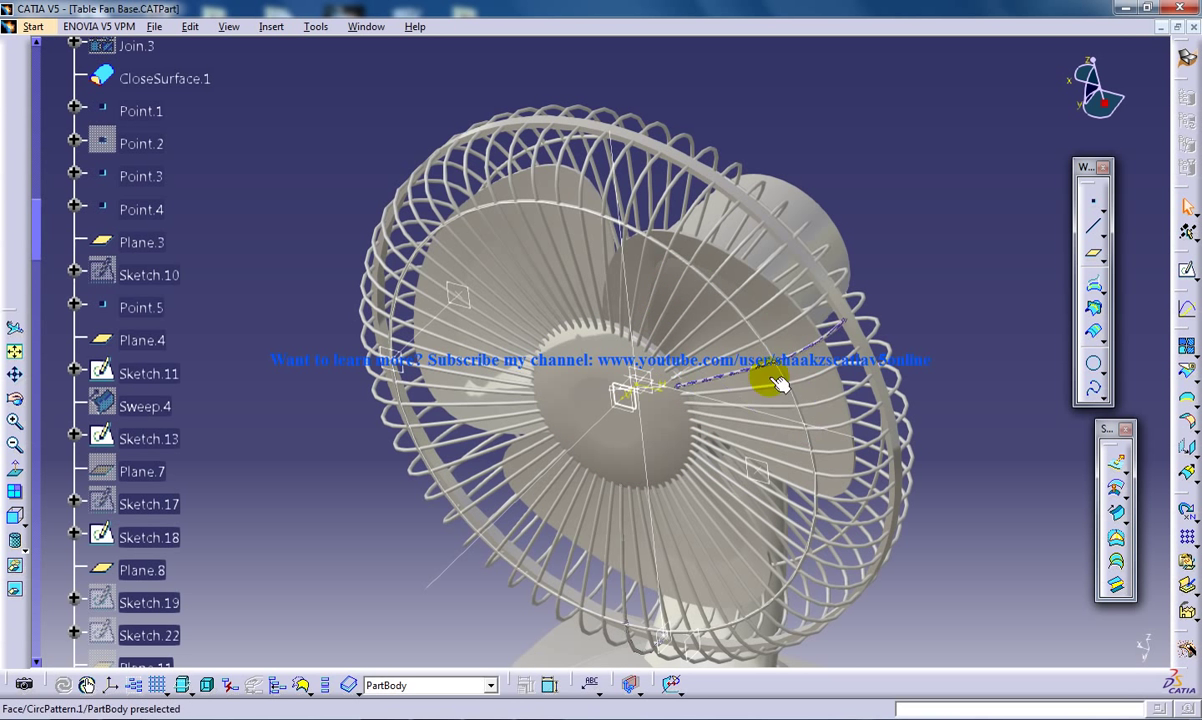
pyautogui.moveTo(780, 345)
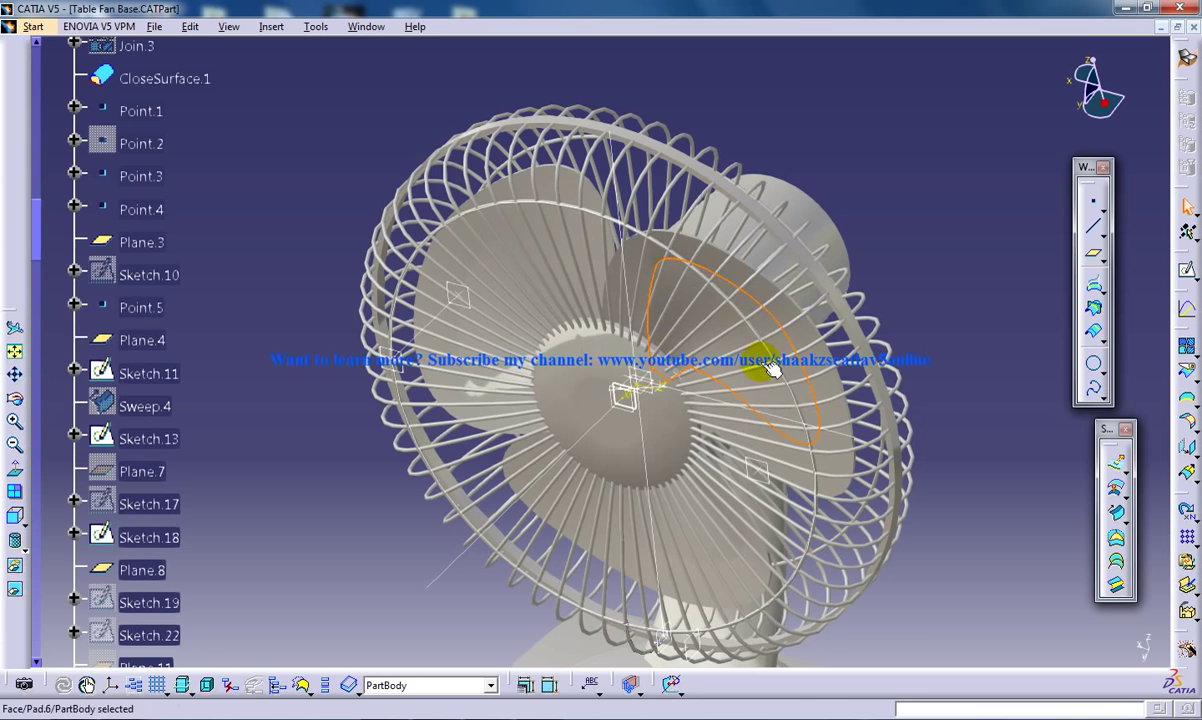
pyautogui.moveTo(770, 370); pyautogui.dragTo(528, 440)
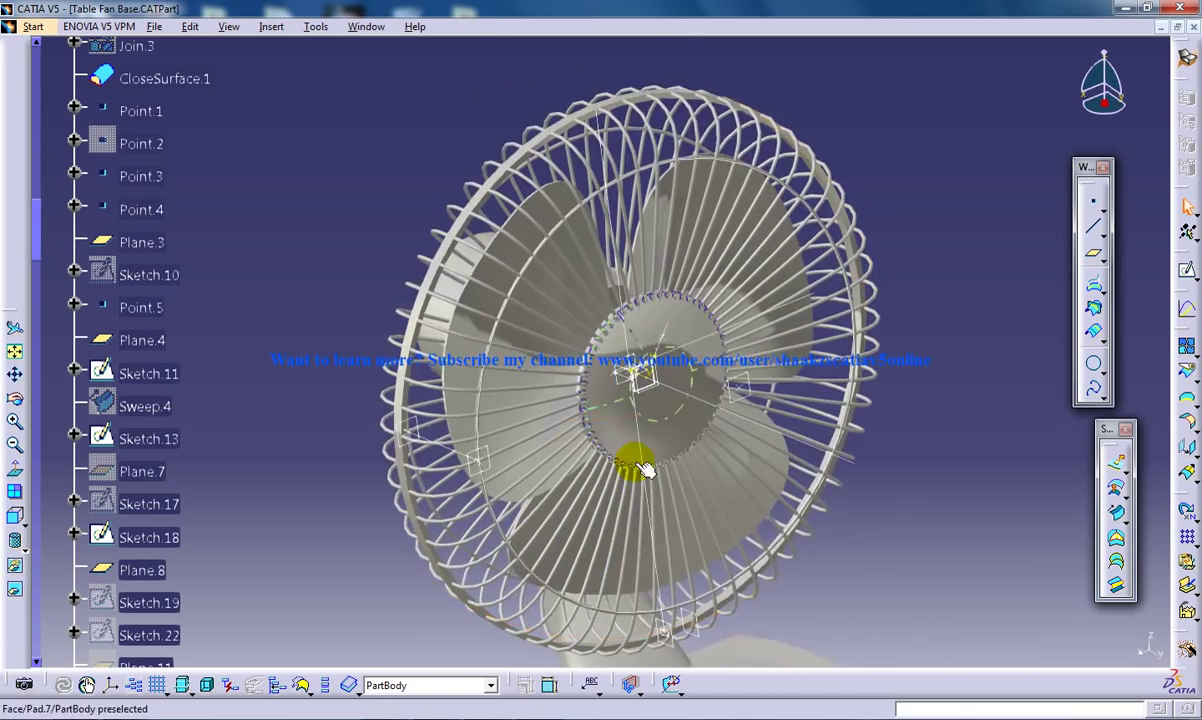
pyautogui.moveTo(640, 470); pyautogui.dragTo(555, 450)
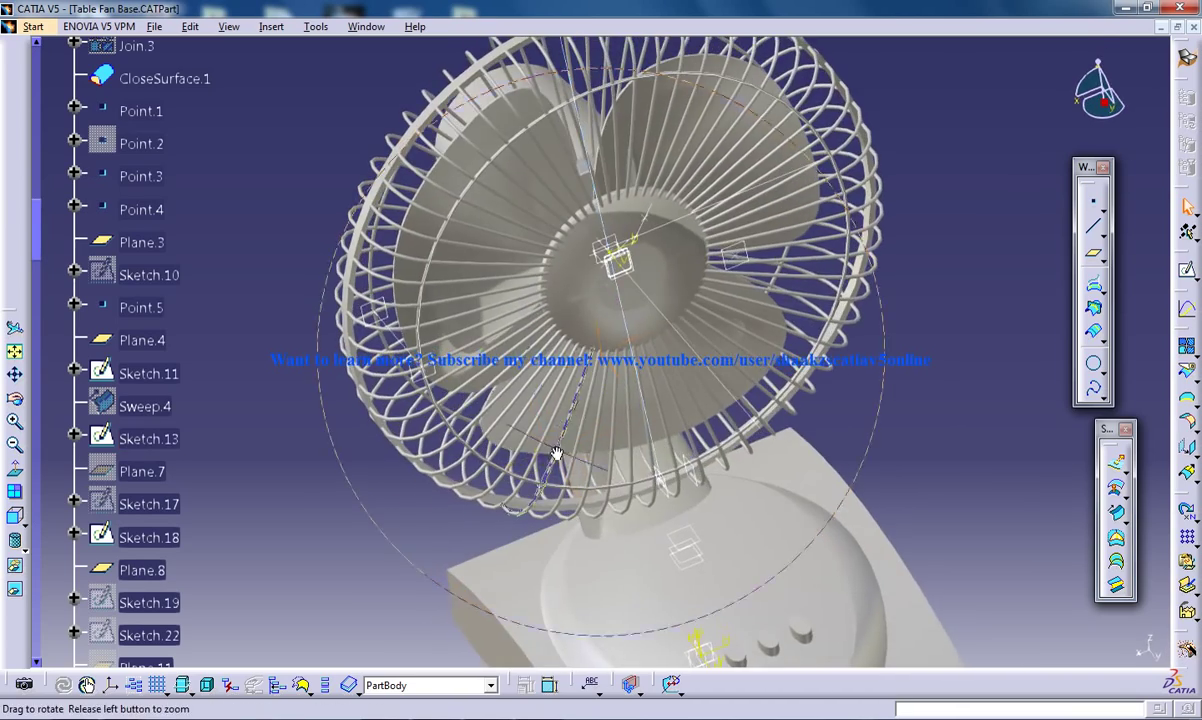
pyautogui.moveTo(557, 455); pyautogui.dragTo(618, 458)
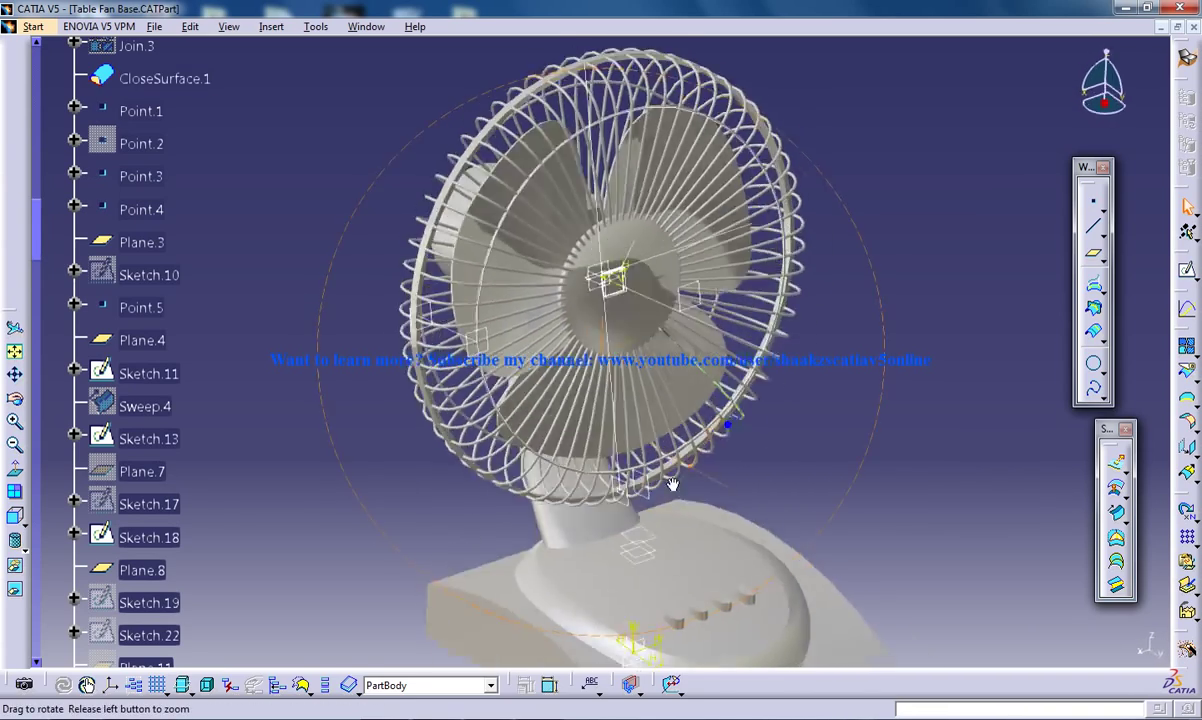
pyautogui.moveTo(672, 485); pyautogui.dragTo(620, 415)
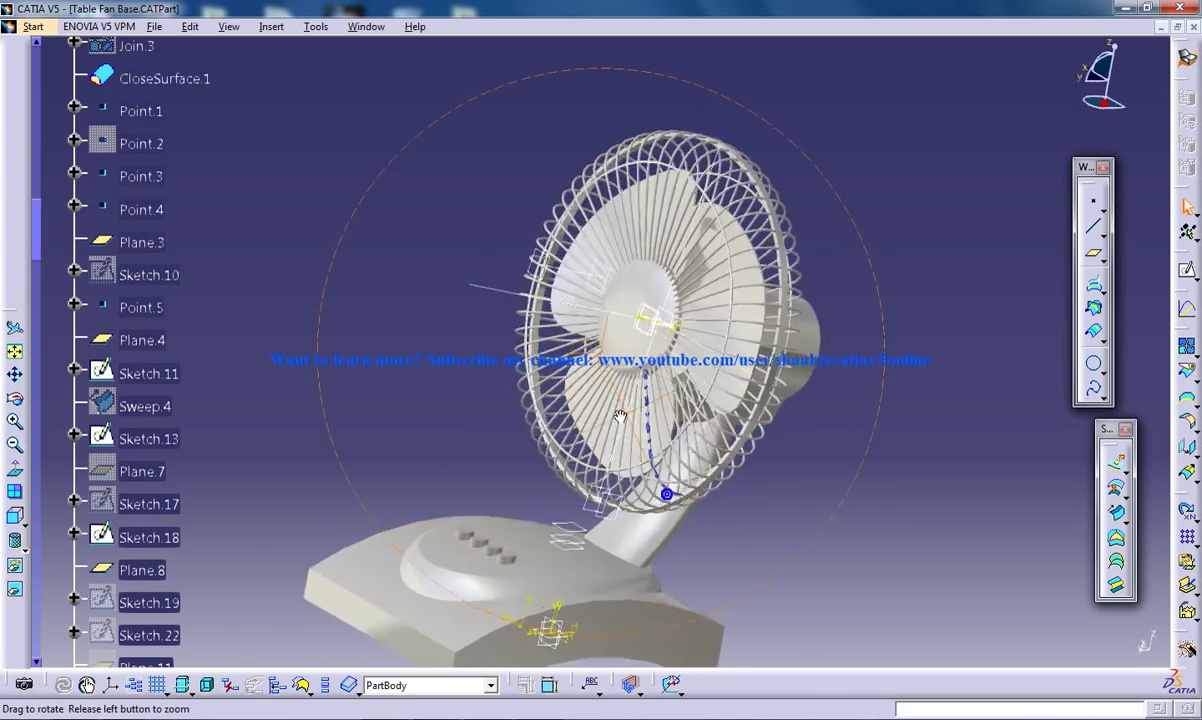
pyautogui.moveTo(620, 415); pyautogui.dragTo(588, 503)
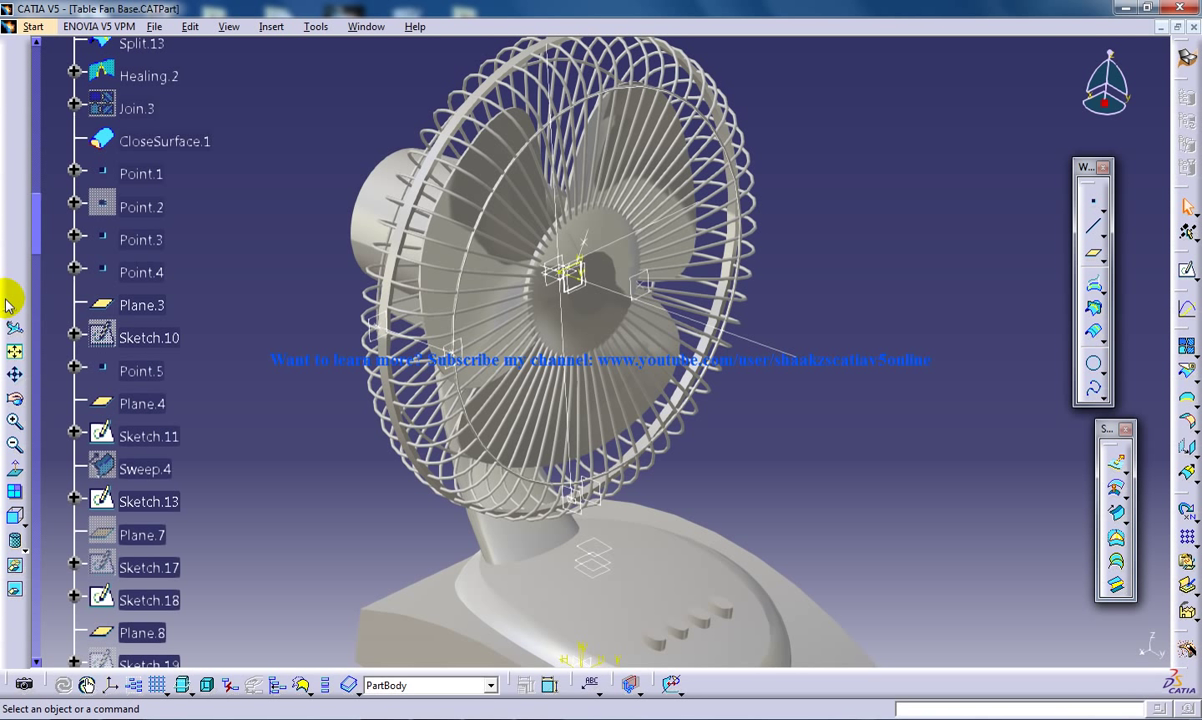
pyautogui.moveTo(286, 252)
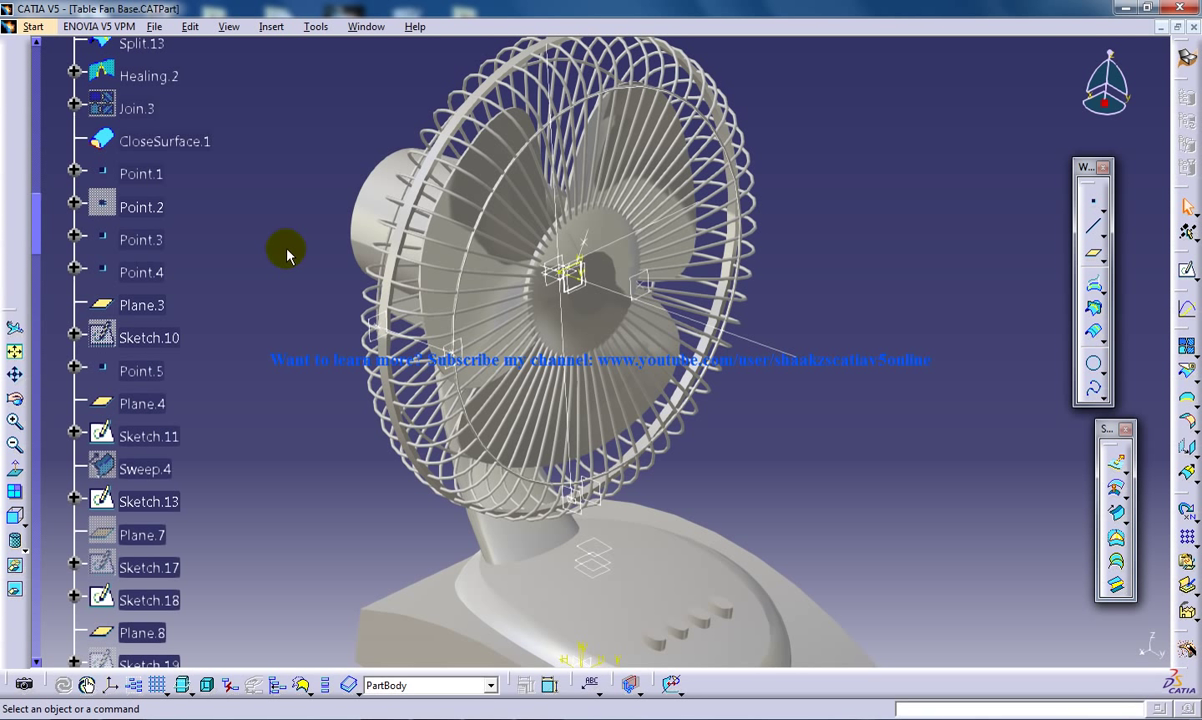
pyautogui.moveTo(680, 325)
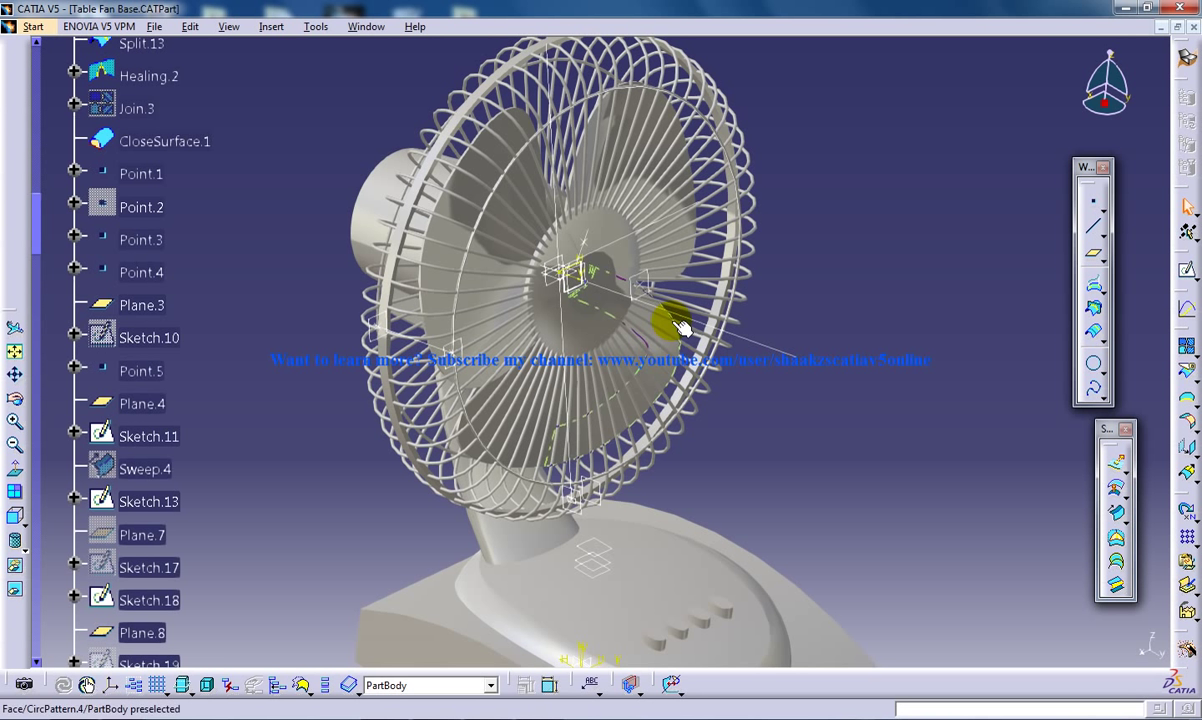
pyautogui.moveTo(390, 220)
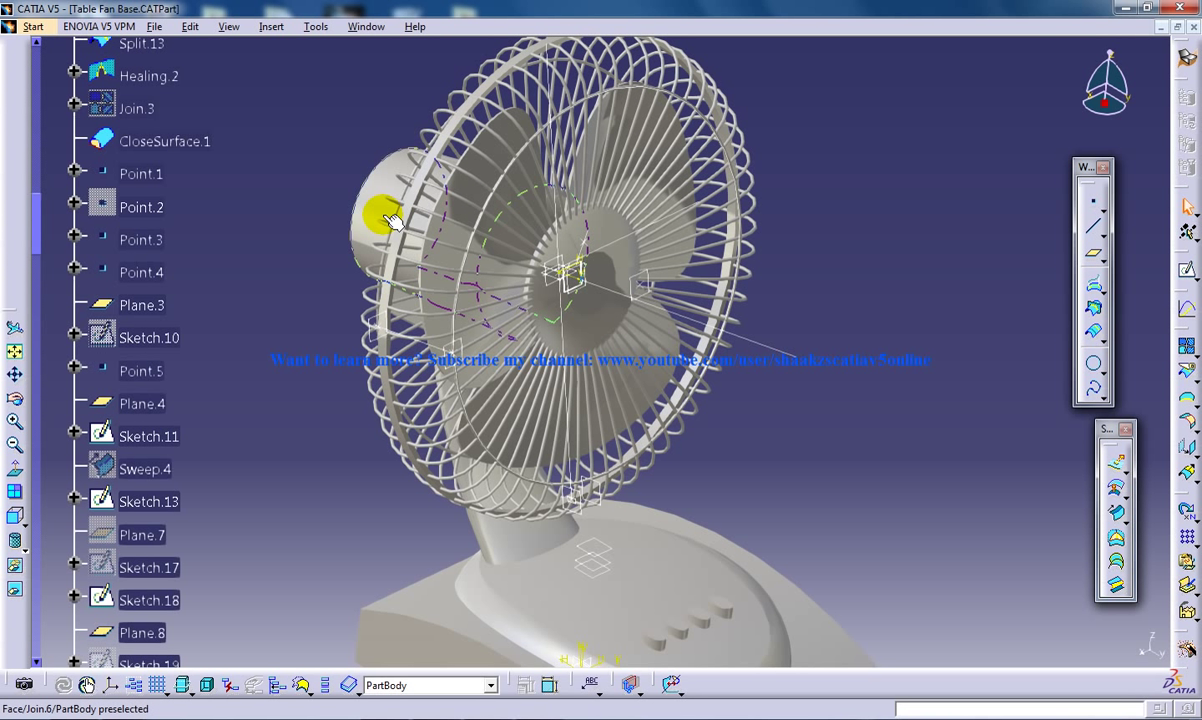